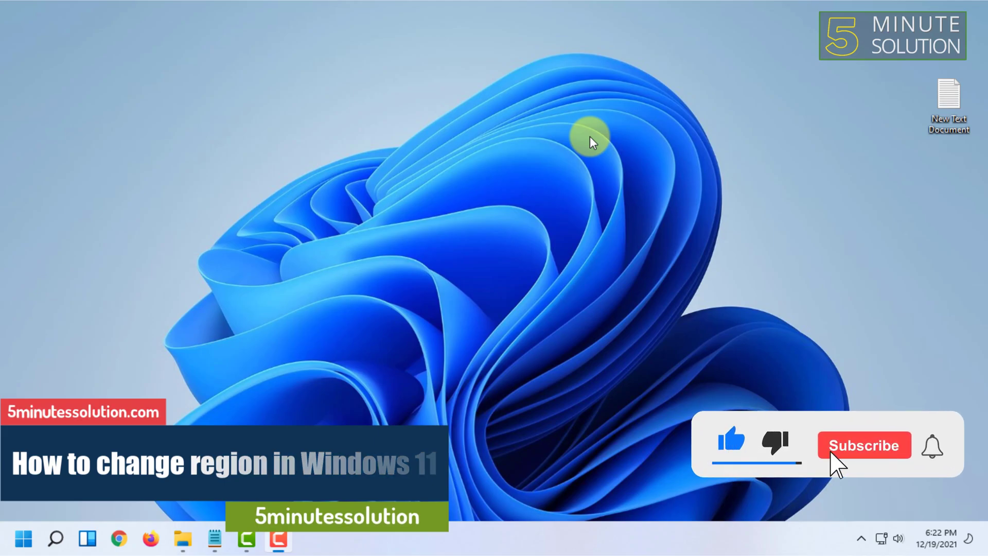
Open Settings on the System page via the taskbar Quick Settings panel's All settings gear.
left_click(865, 445)
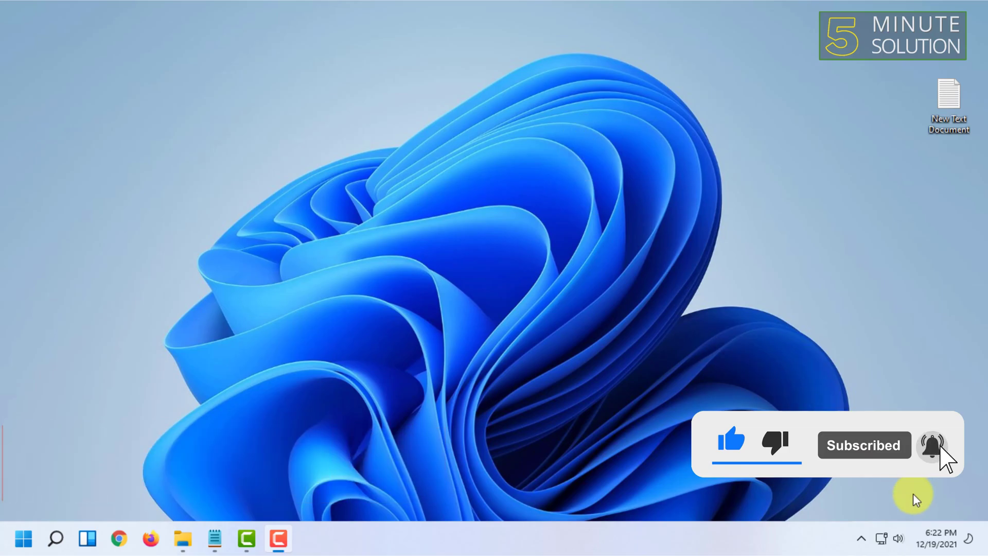
left_click(888, 540)
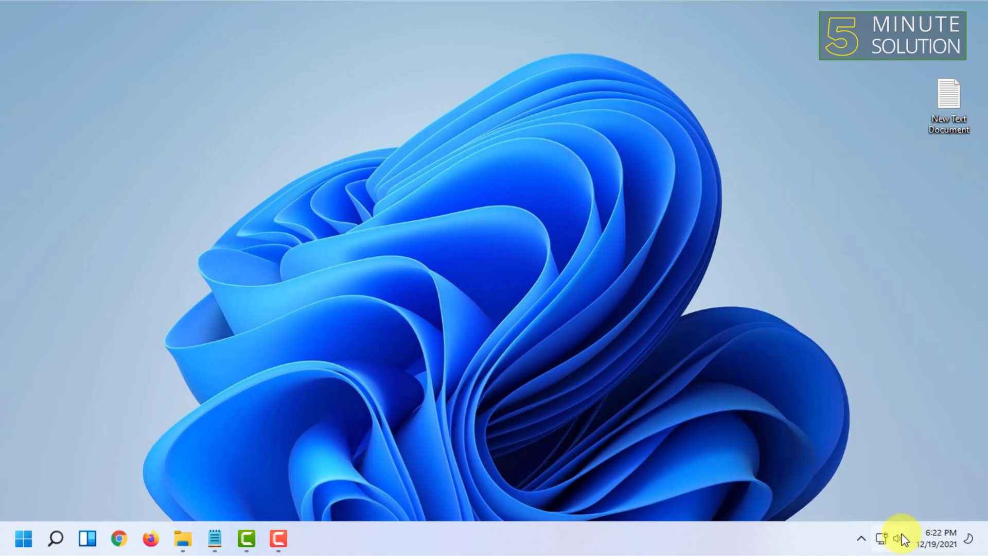
left_click(898, 539)
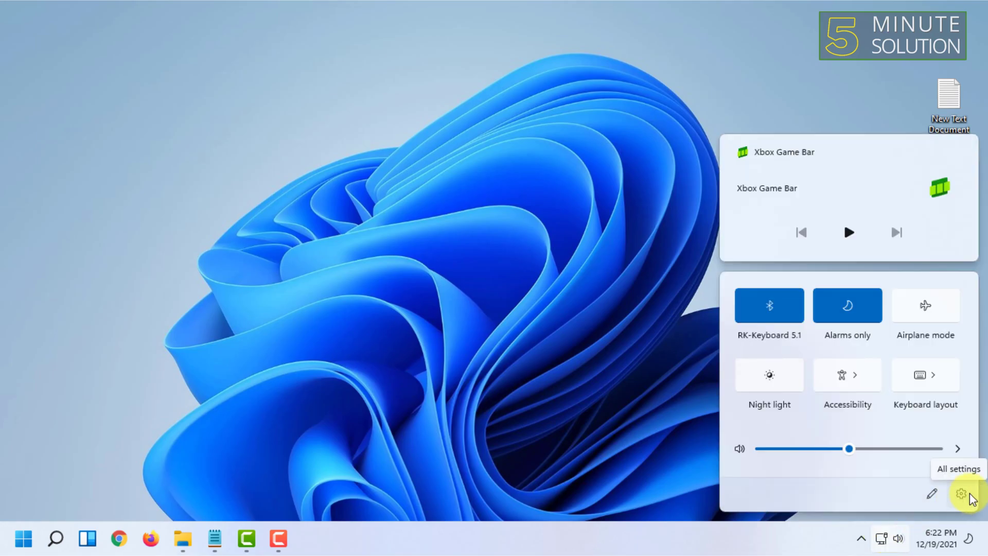
left_click(965, 495)
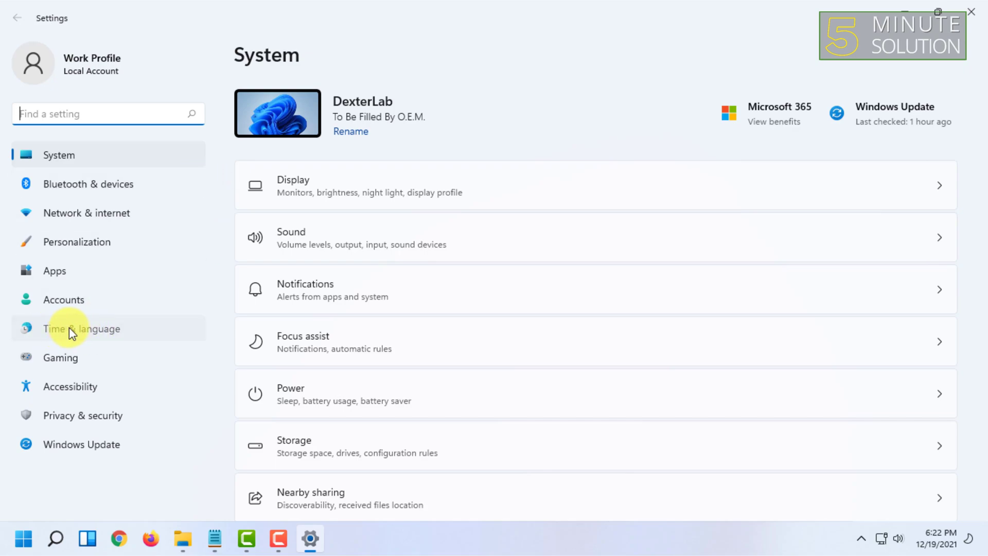
Go to Time & language > Language & region and scroll down to the Region section.
left_click(81, 328)
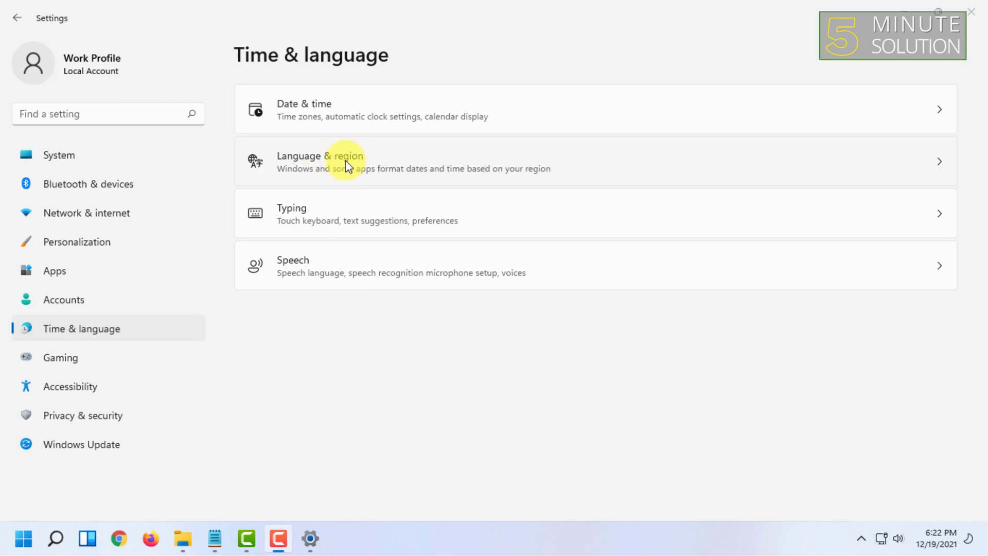
left_click(344, 162)
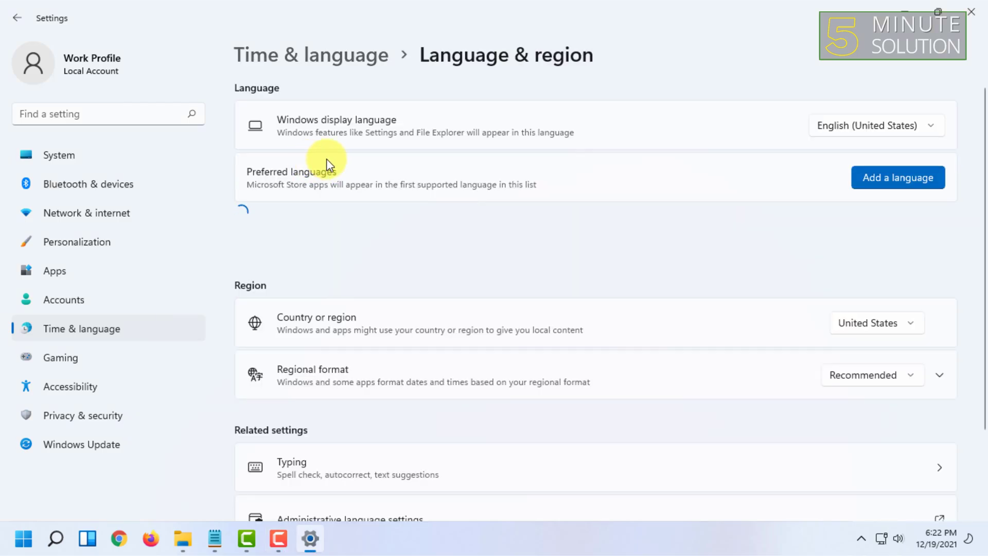
scroll("down", 3)
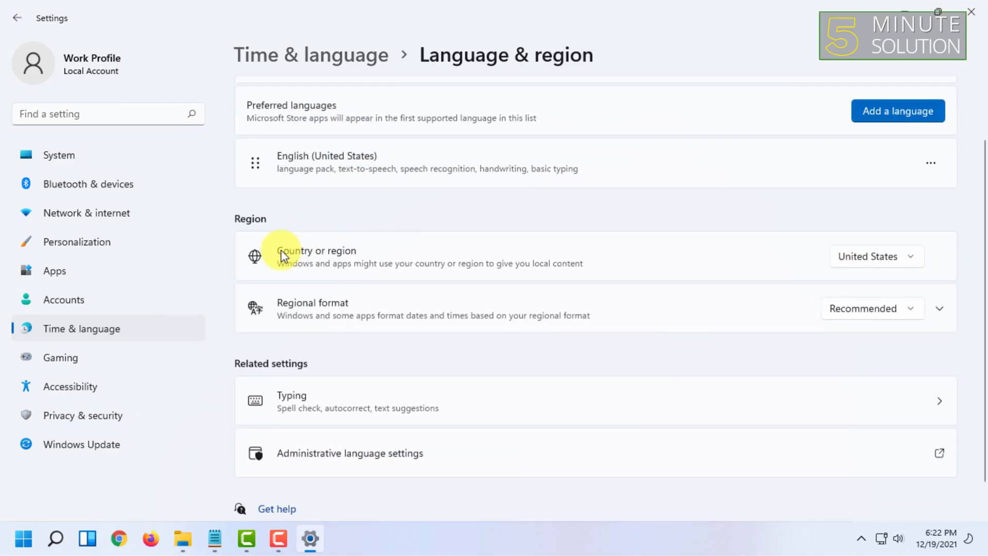
mouse_move(273, 231)
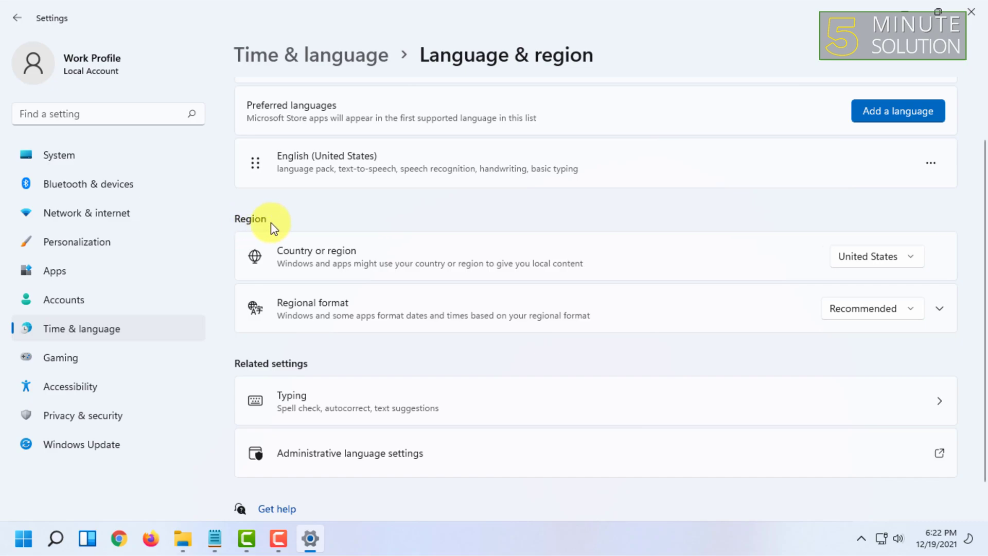
mouse_move(661, 236)
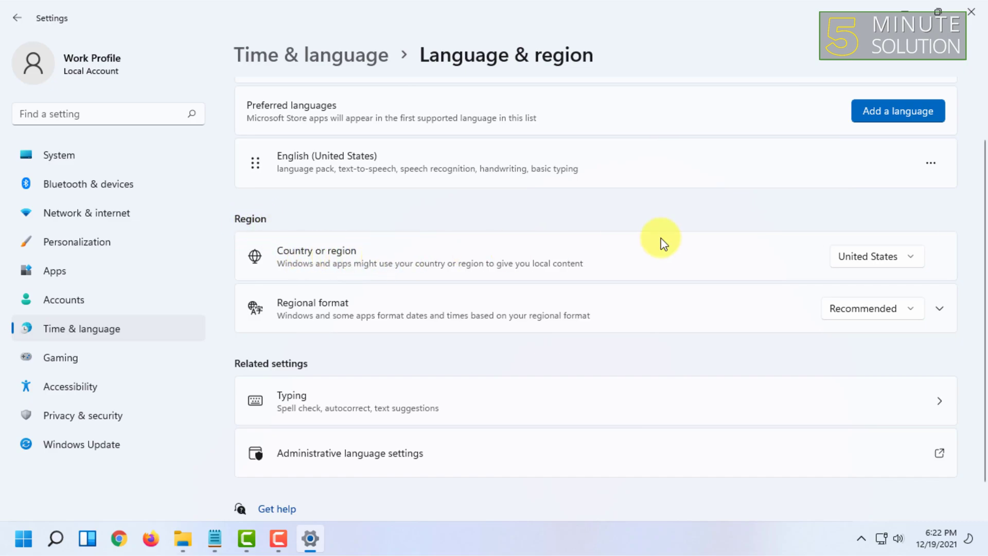
Choose United Kingdom from the Country or region dropdown, replacing United States.
left_click(877, 257)
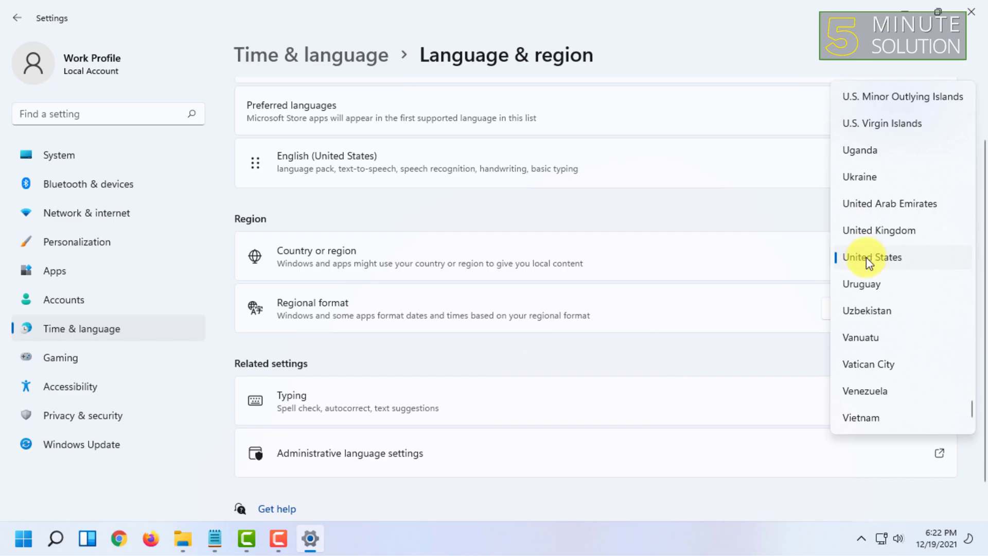
mouse_move(899, 284)
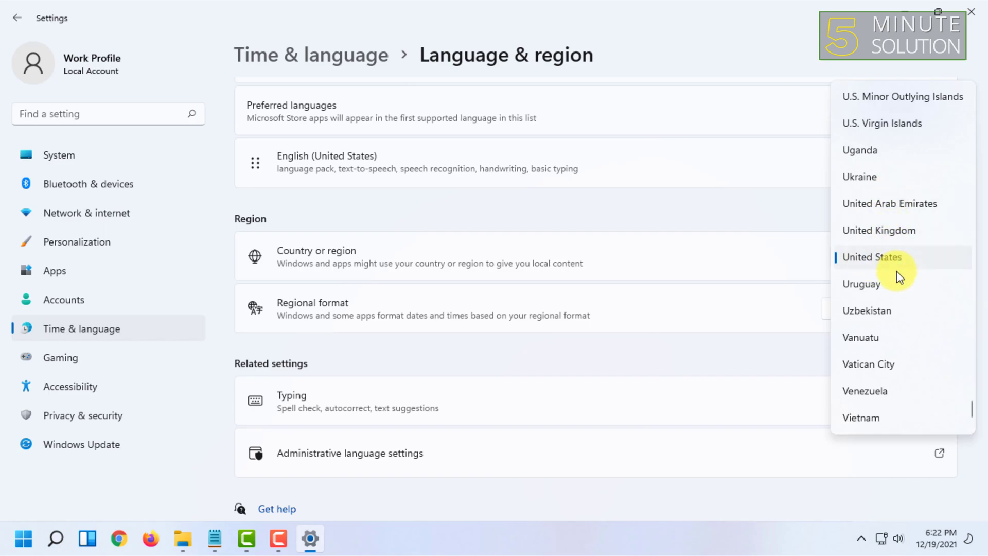
mouse_move(898, 238)
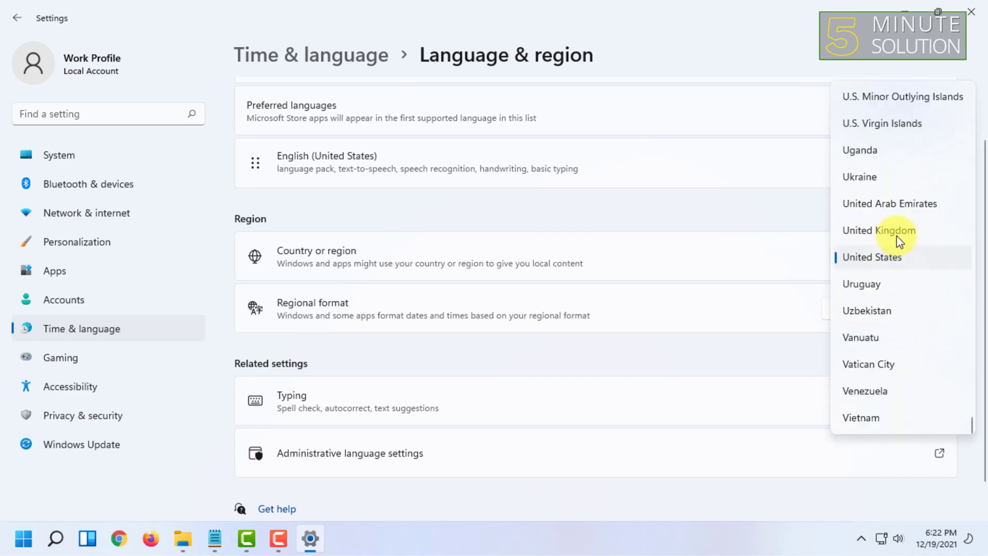
mouse_move(905, 223)
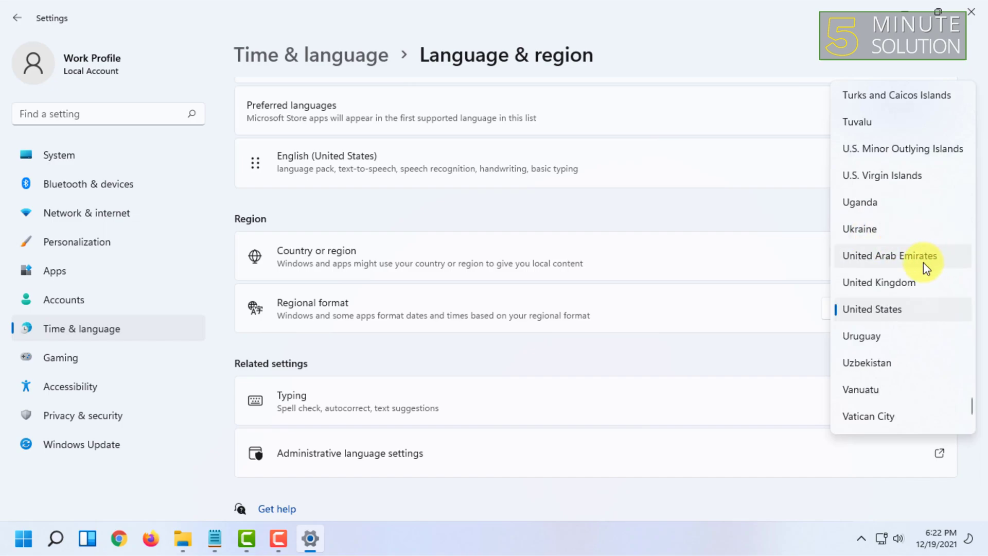
mouse_move(888, 285)
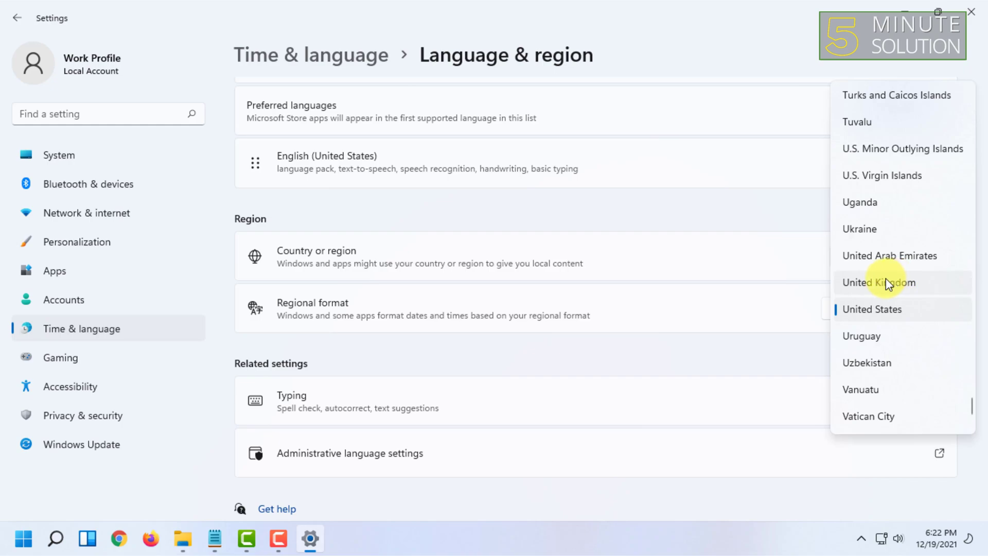
left_click(881, 283)
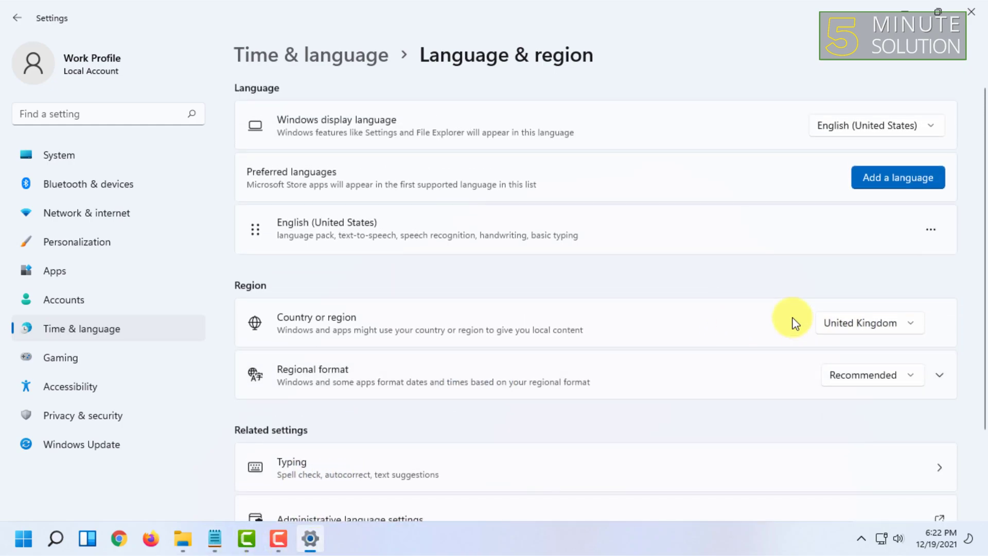
mouse_move(831, 305)
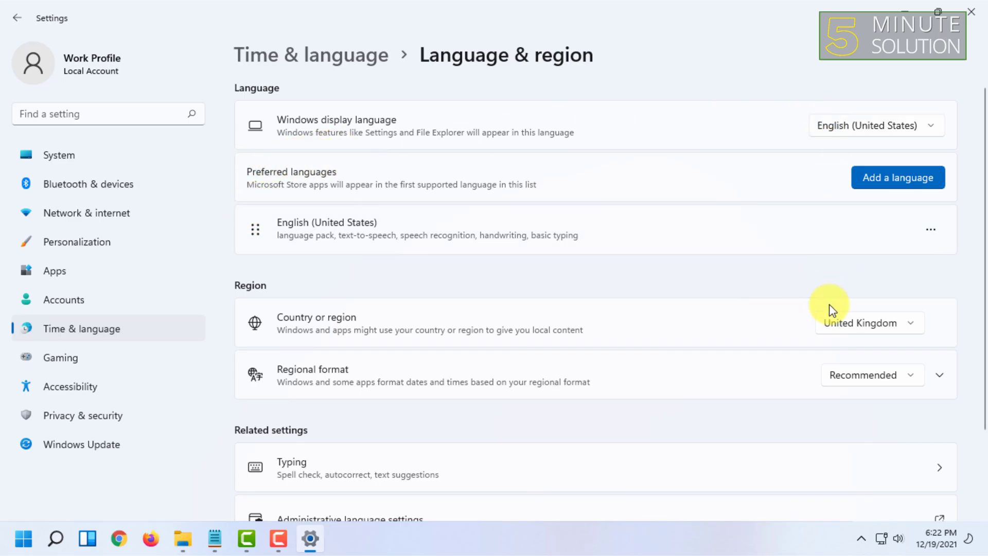
mouse_move(471, 489)
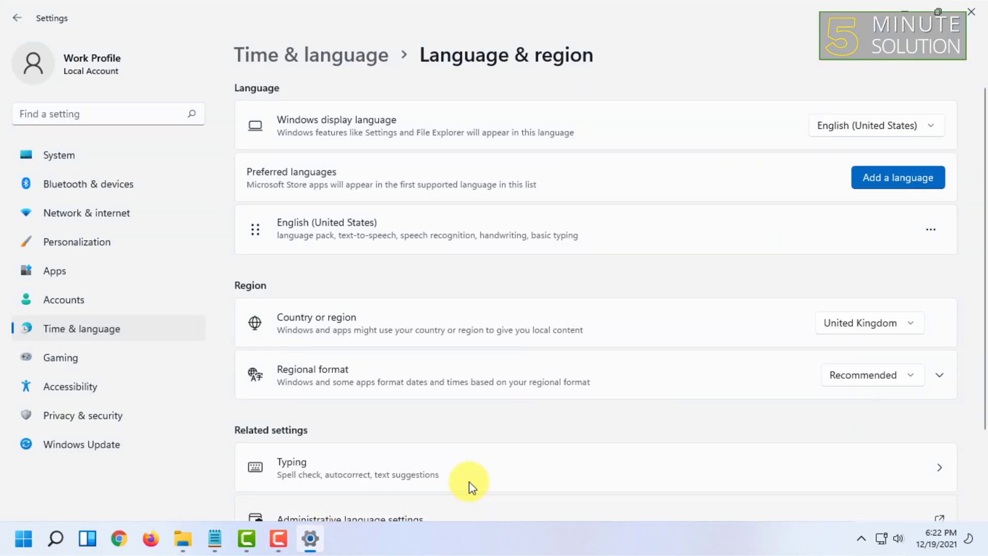